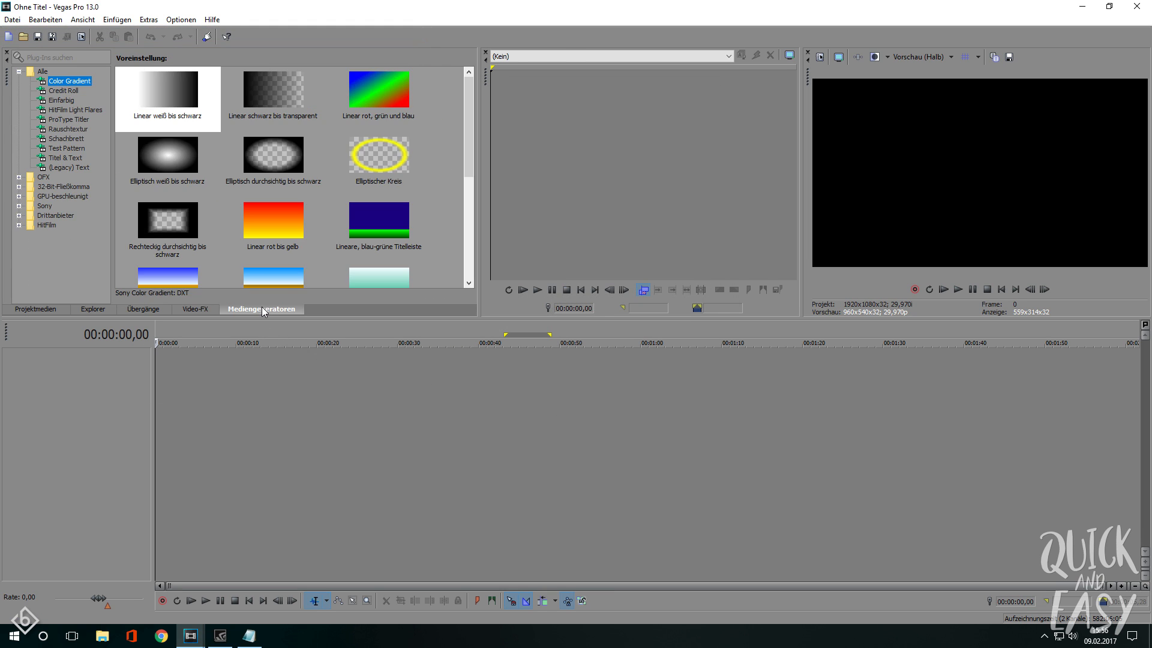
# Step: Create a (Legacy) Text title reading Type-On set in Kozuka Mincho Pr6N B
pyautogui.click(69, 168)
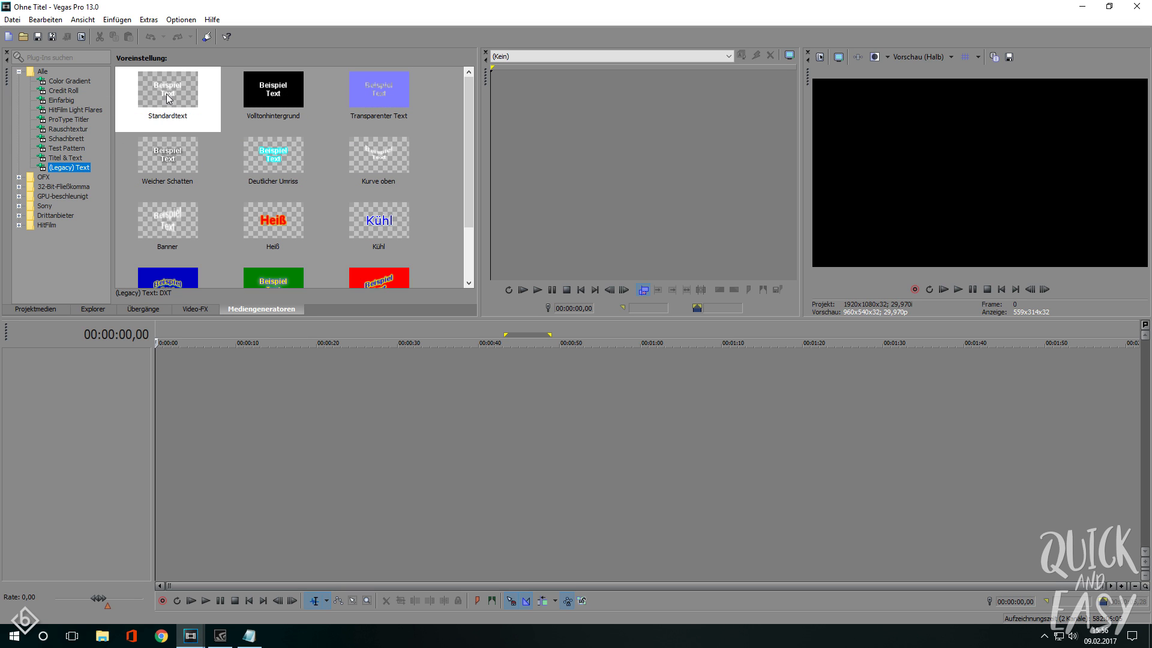
pyautogui.doubleClick(167, 89)
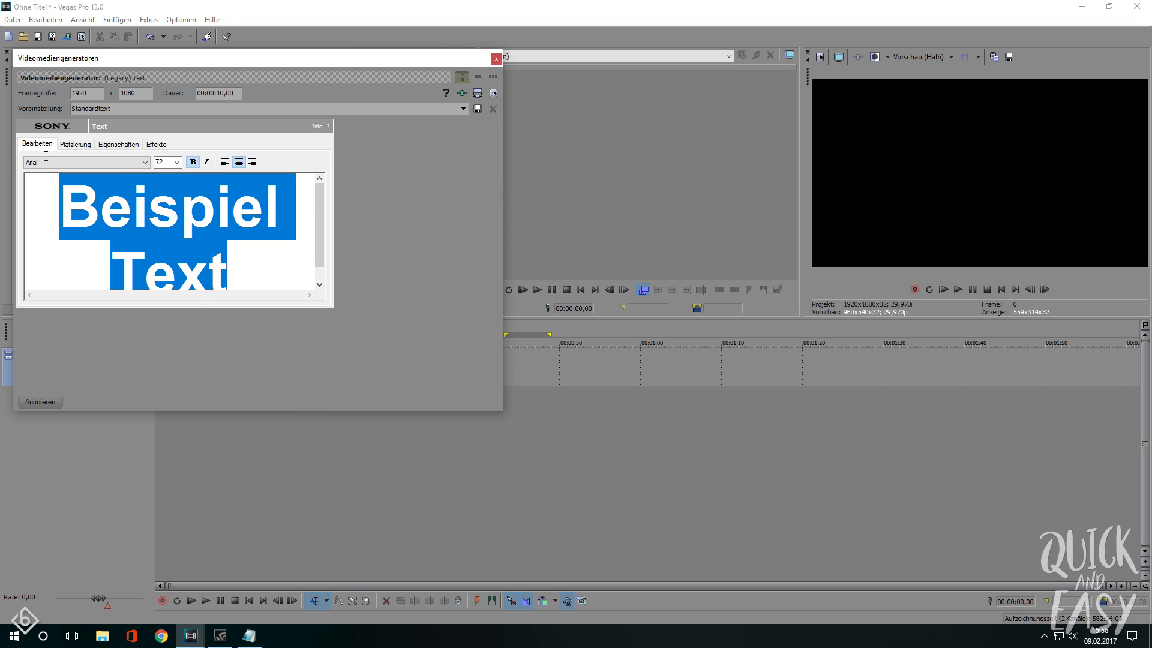
pyautogui.write('Type')
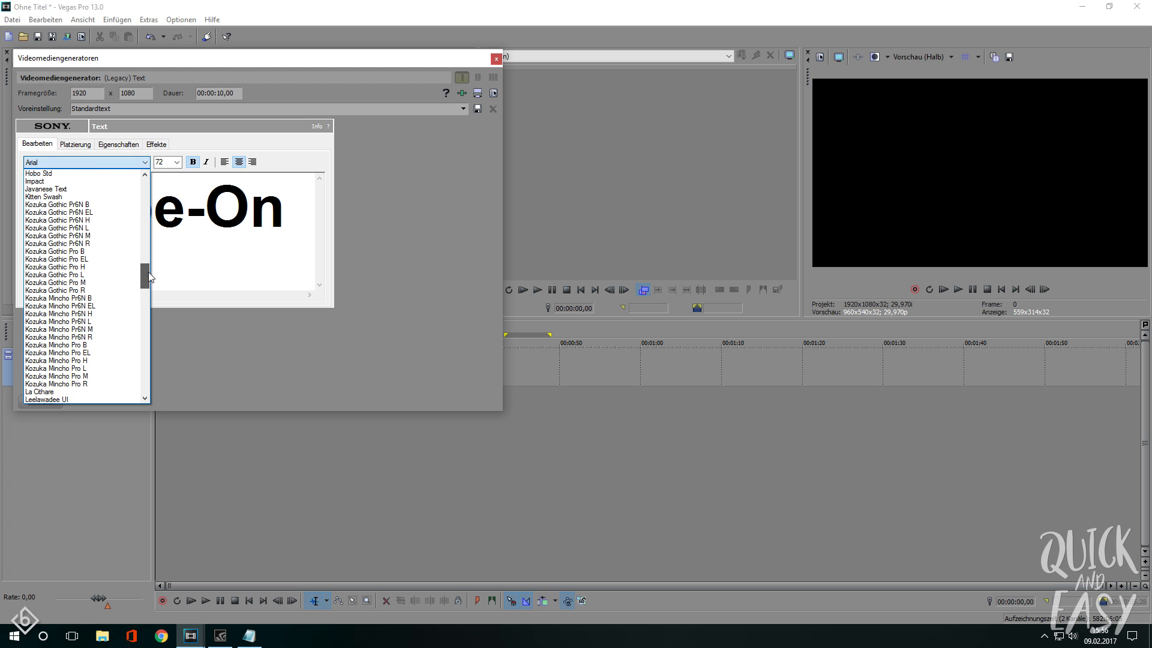
pyautogui.click(59, 299)
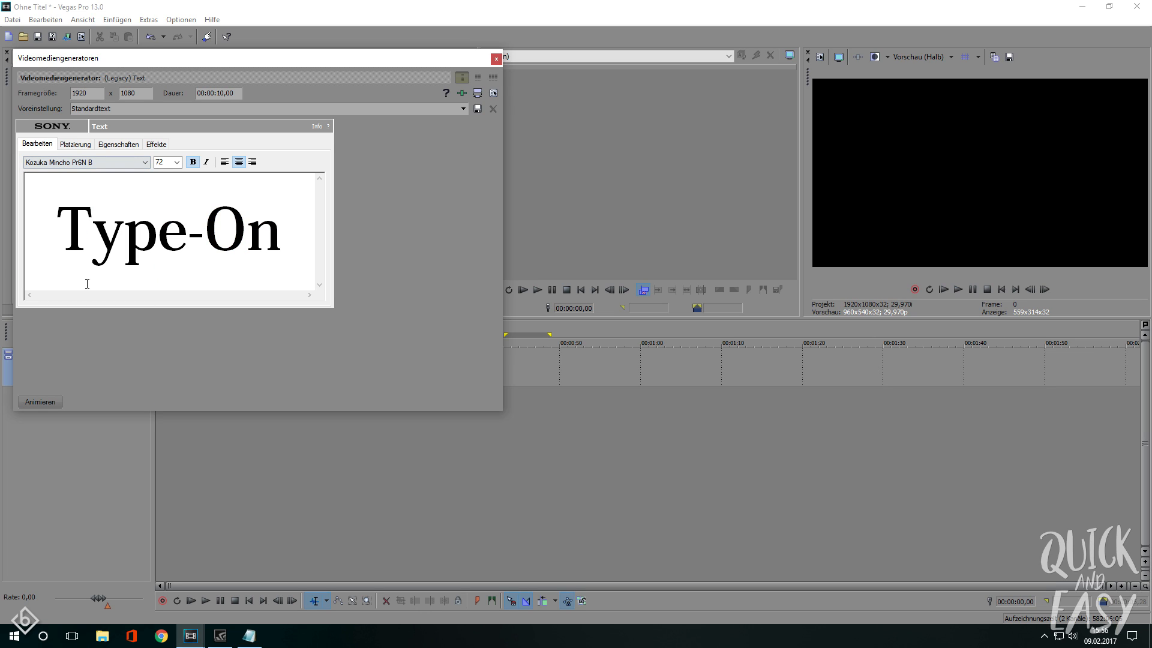
pyautogui.click(496, 59)
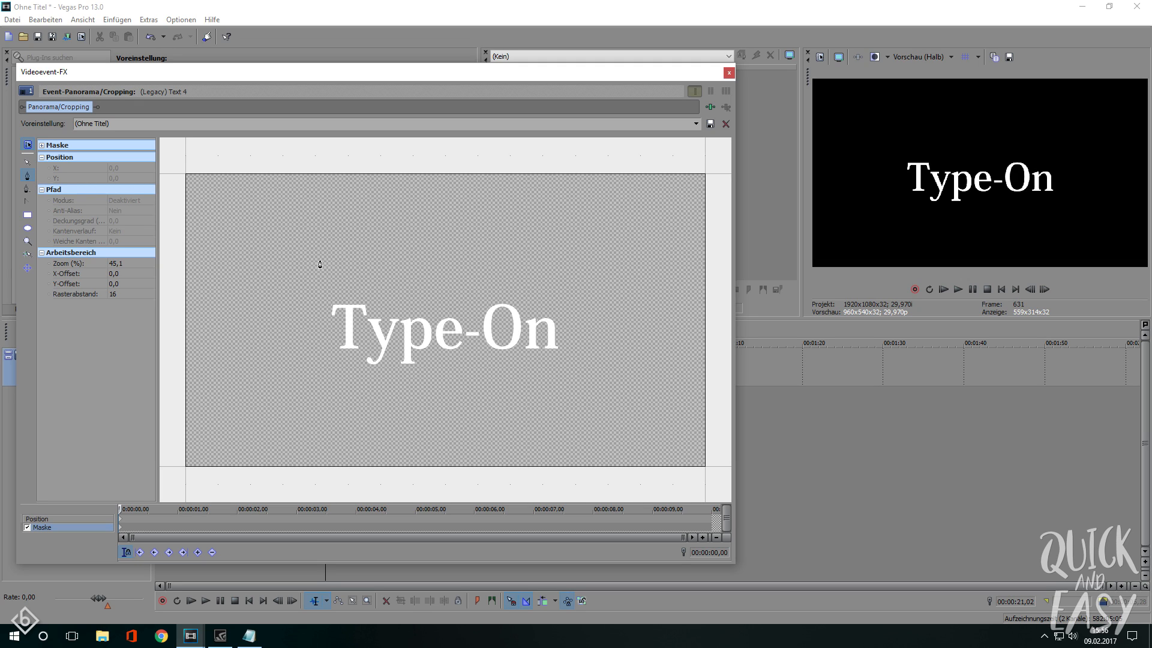
# Step: Outline a four-sided mask covering the area left of the word Type-On
pyautogui.click(319, 263)
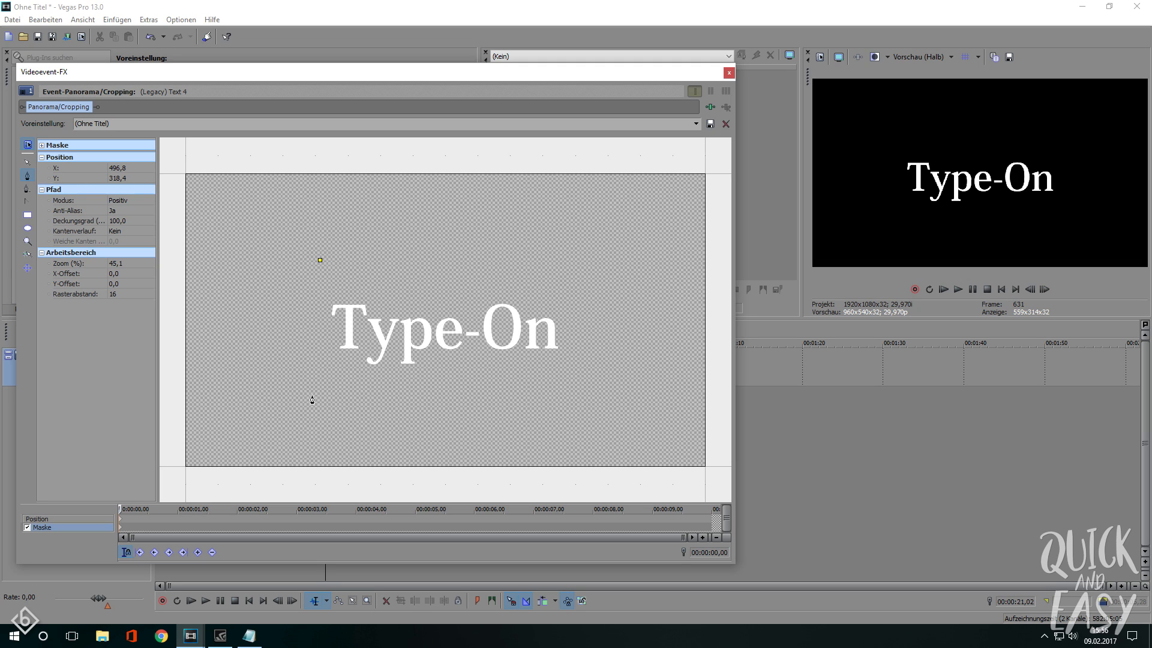
pyautogui.moveTo(319, 261); pyautogui.dragTo(239, 396)
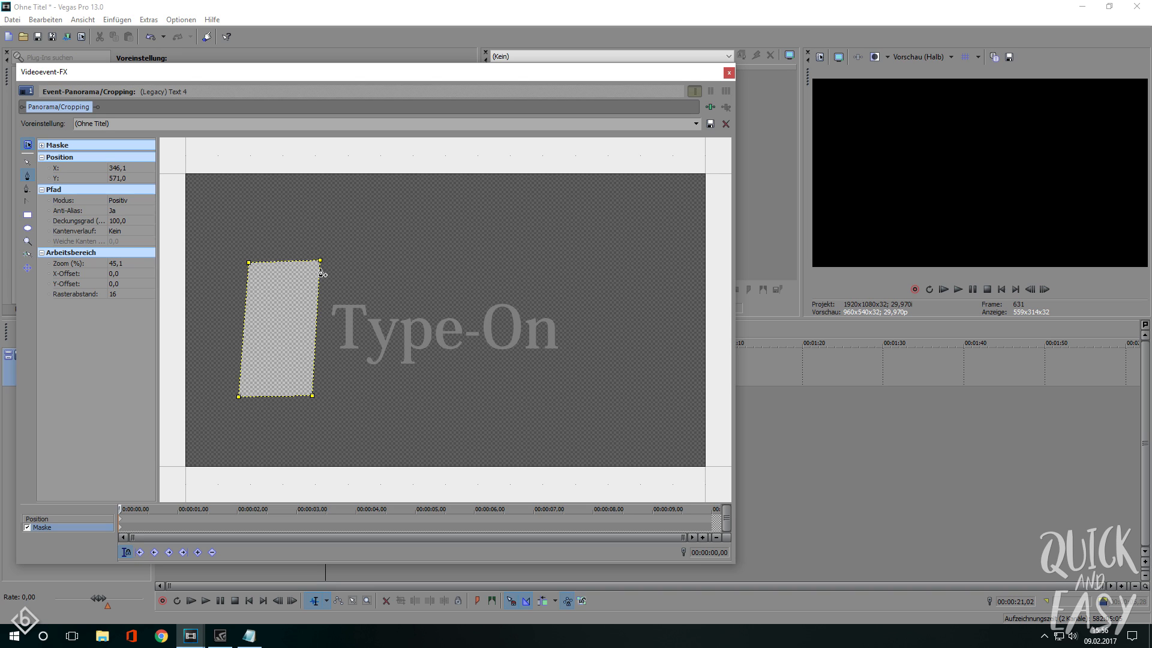
pyautogui.click(728, 72)
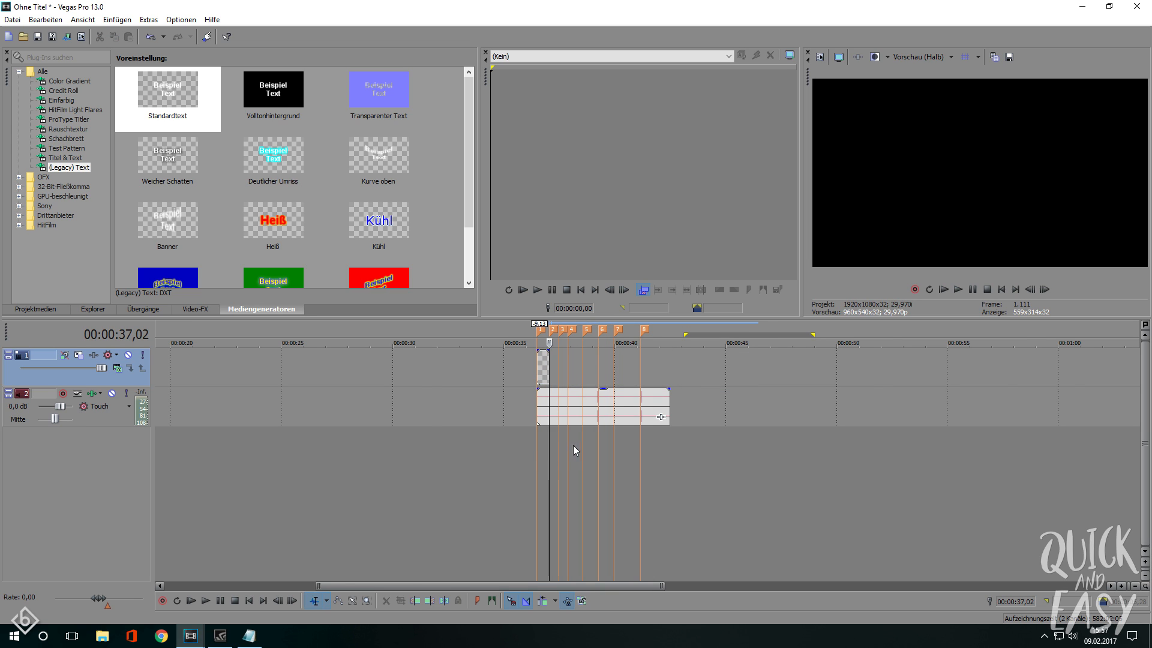
# Step: Paste six copies of the masked text event, one per gap between markers
pyautogui.press('ctrl+v')
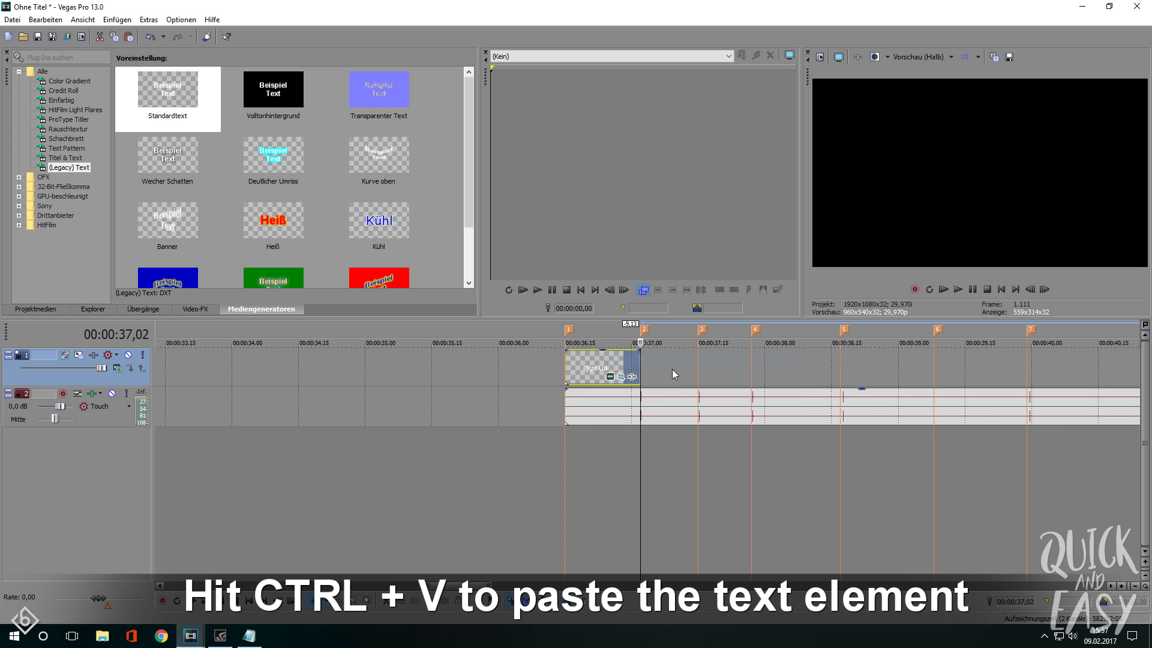
pyautogui.press('ctrl+v')
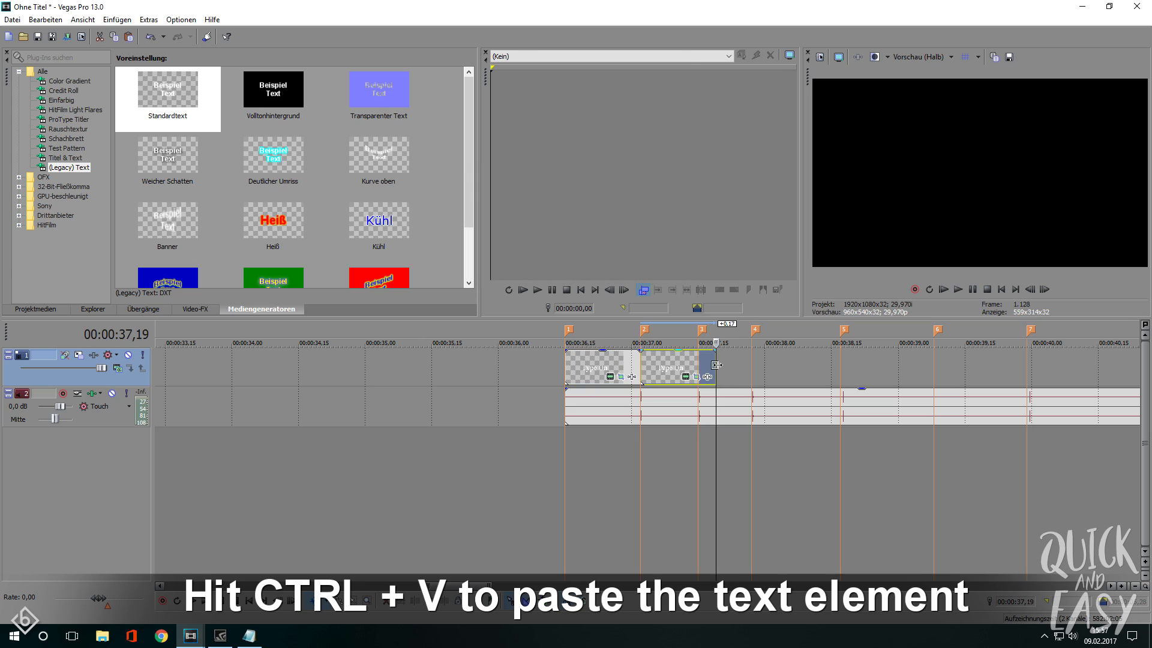
pyautogui.press('ctrl+v')
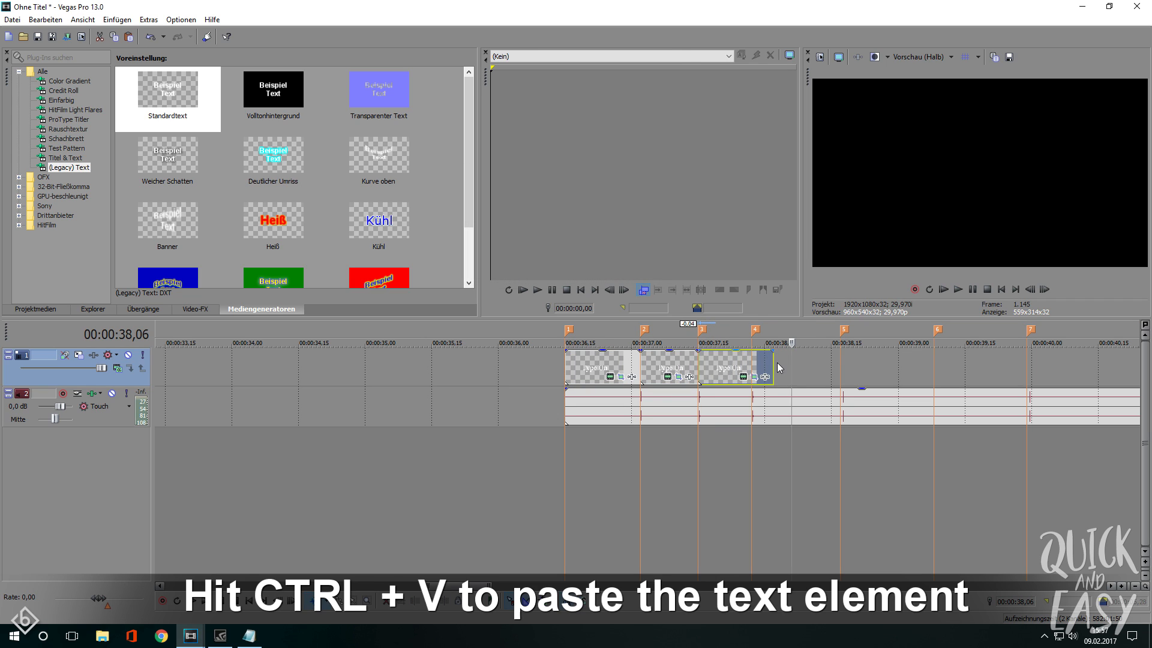
pyautogui.press('ctrl+v')
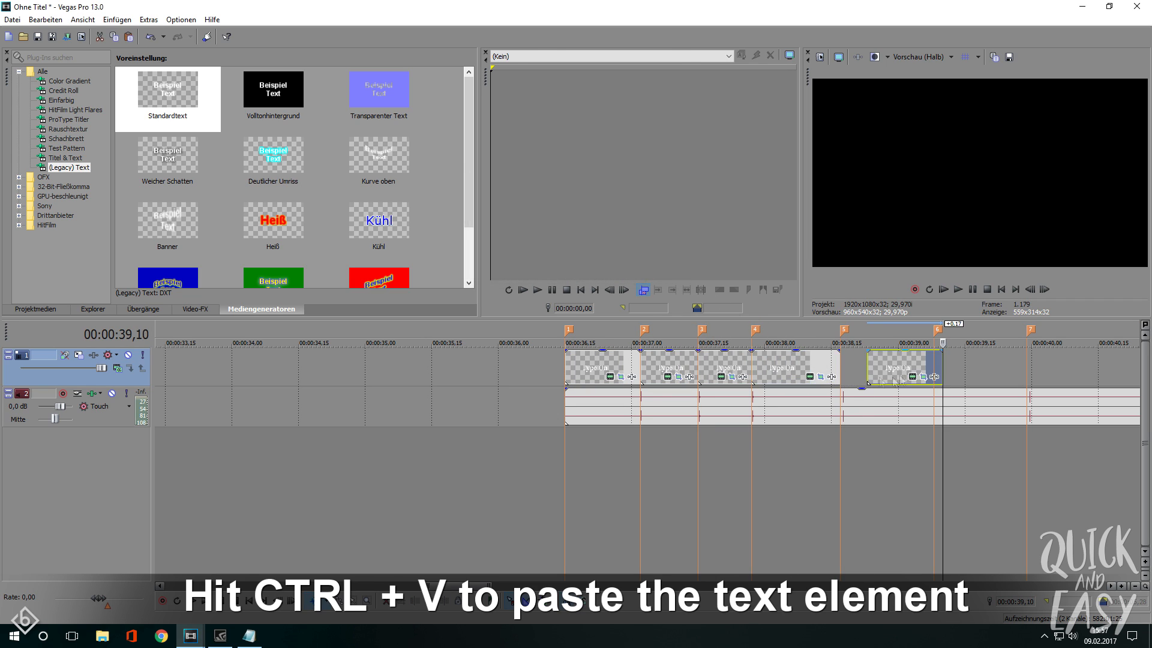
pyautogui.press('ctrl+v')
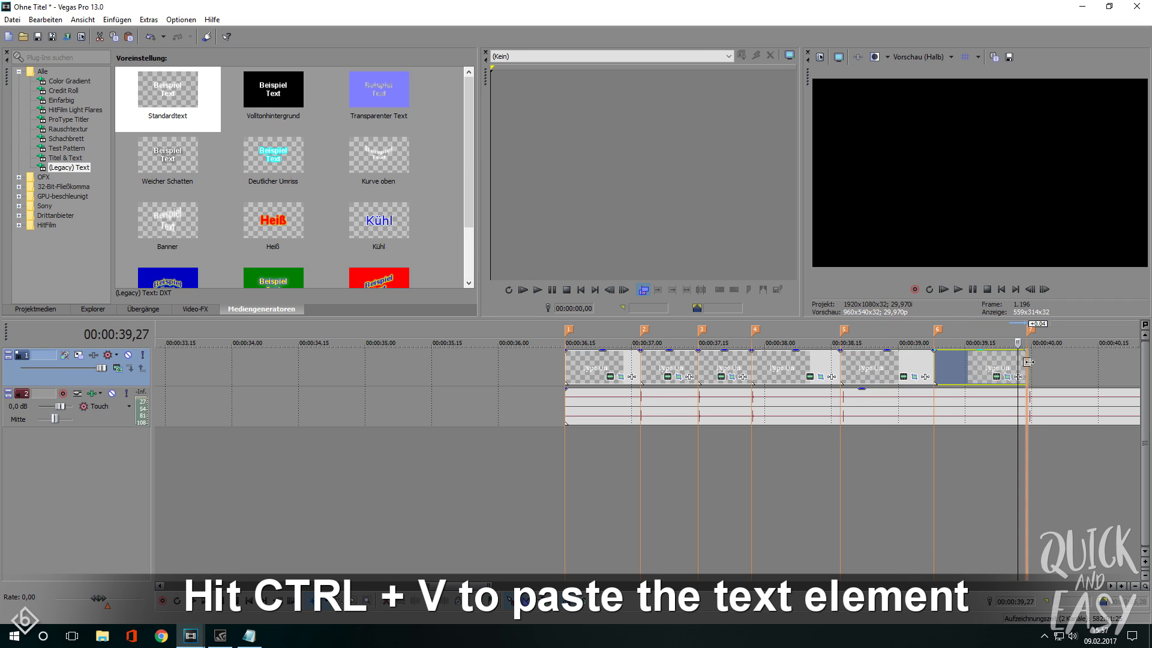
pyautogui.press('ctrl+v')
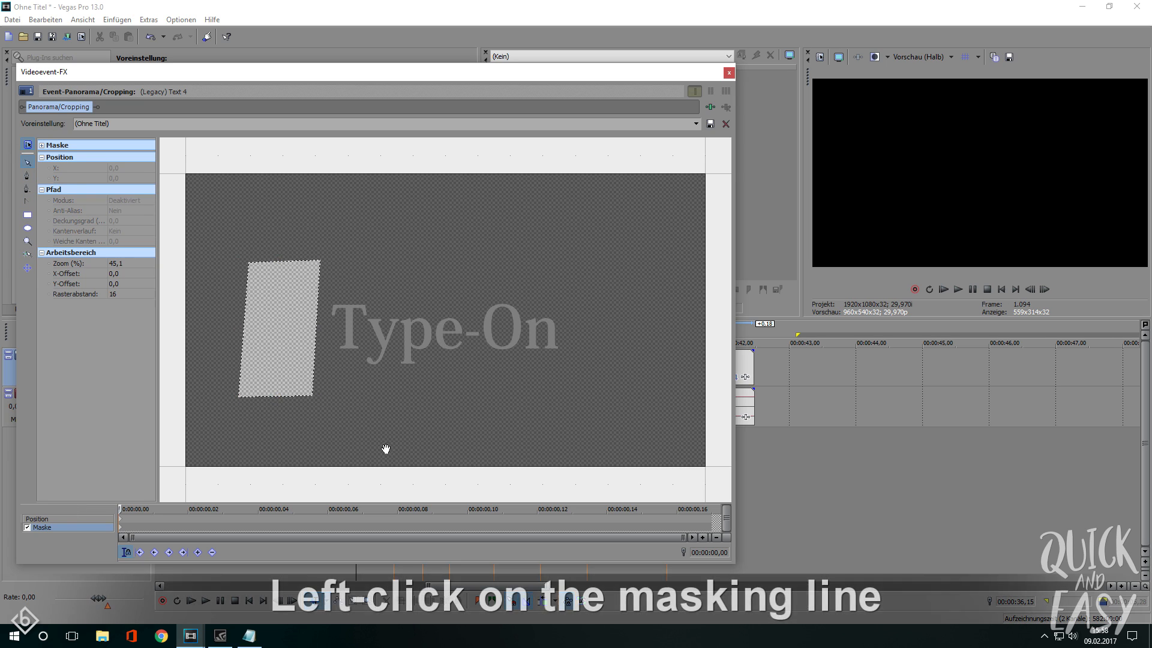
# Step: Stretch the masks so the first copy reveals T and the next reveals Ty
pyautogui.click(323, 329)
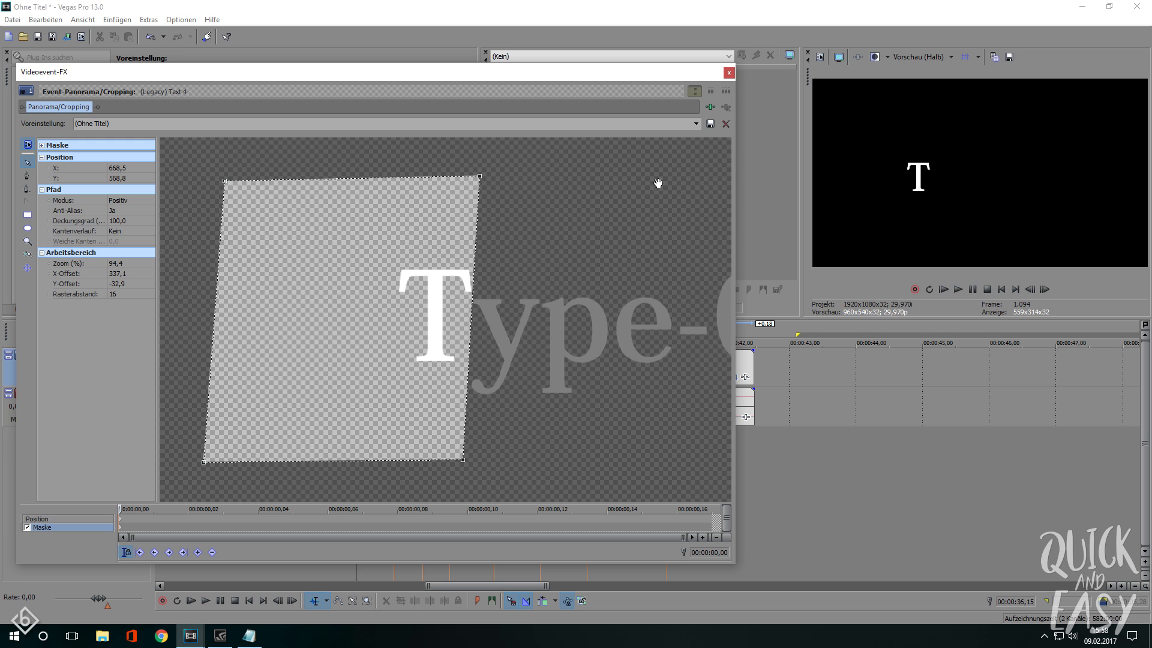
pyautogui.click(728, 72)
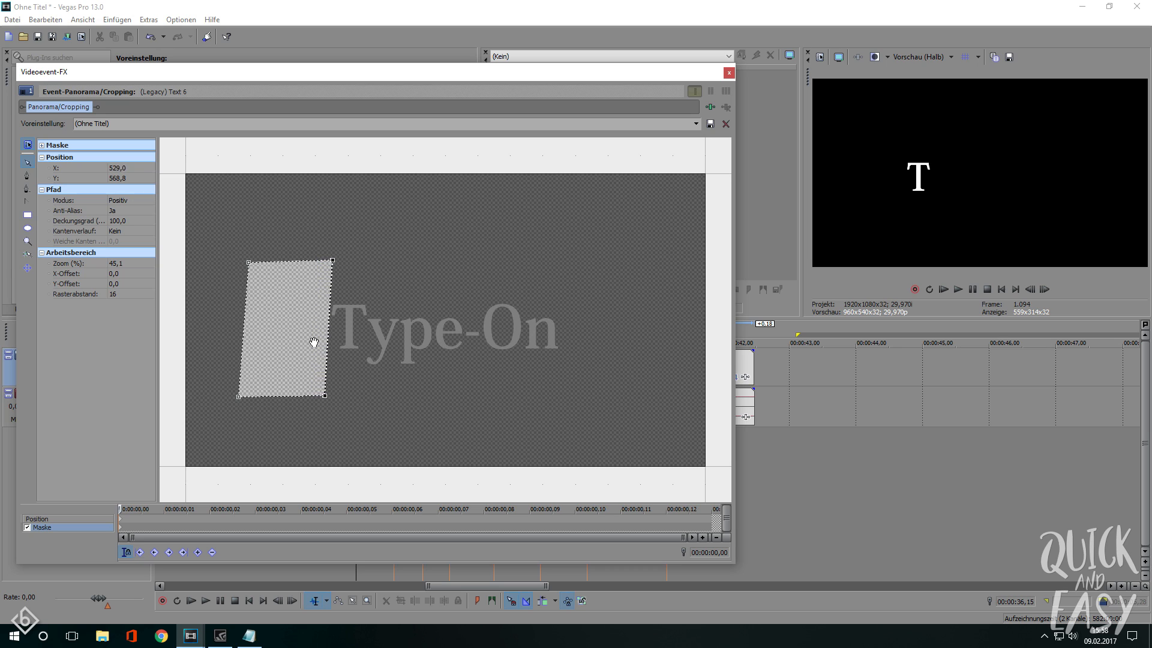
pyautogui.moveTo(311, 343); pyautogui.dragTo(418, 345)
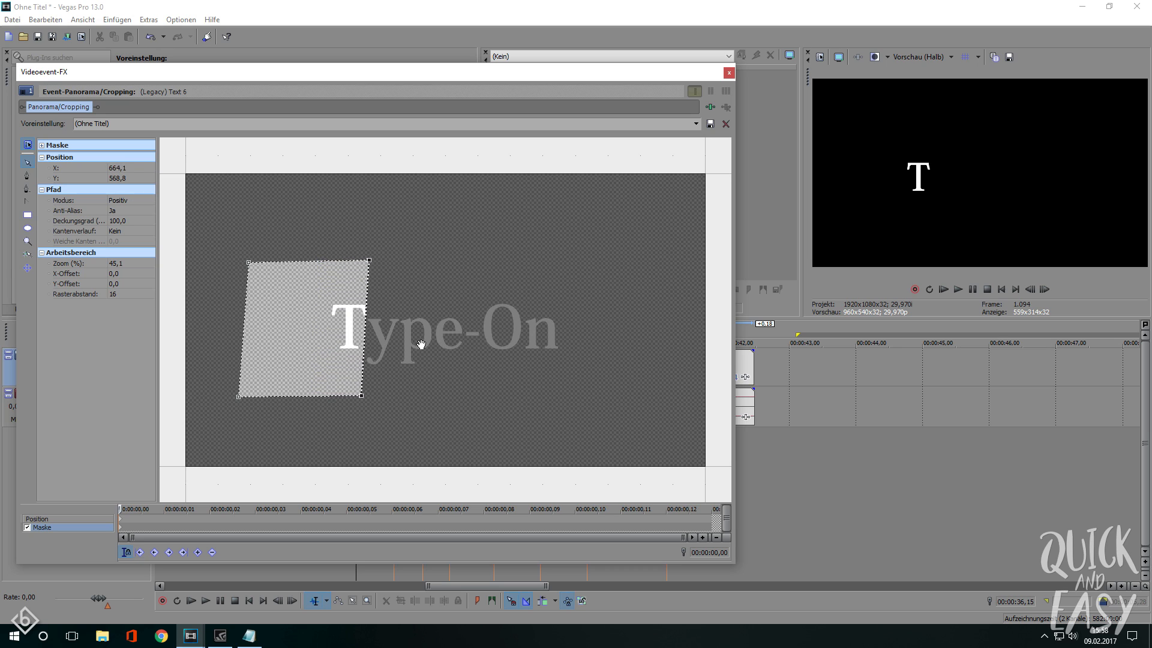
pyautogui.moveTo(301, 326); pyautogui.dragTo(360, 326)
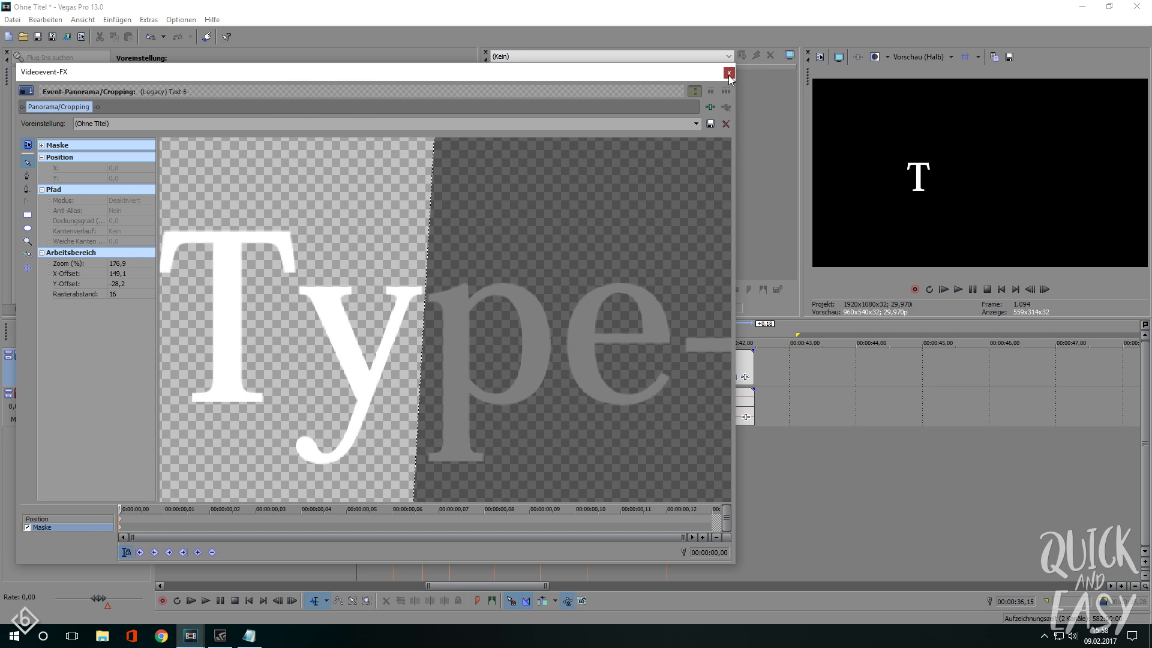
pyautogui.click(728, 73)
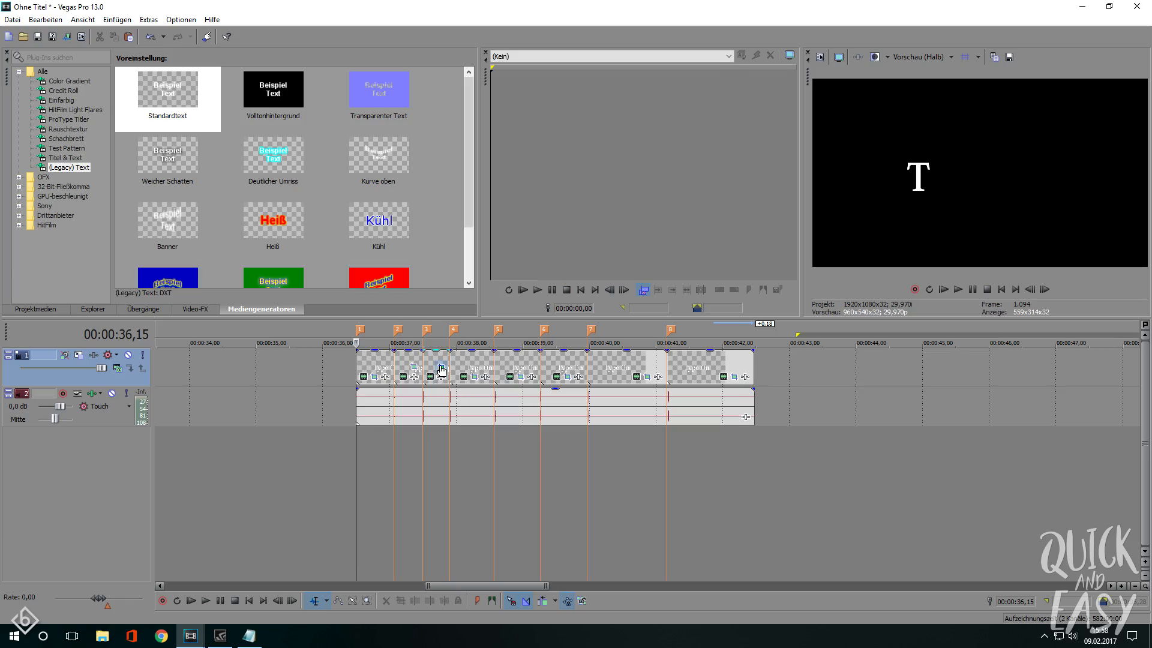